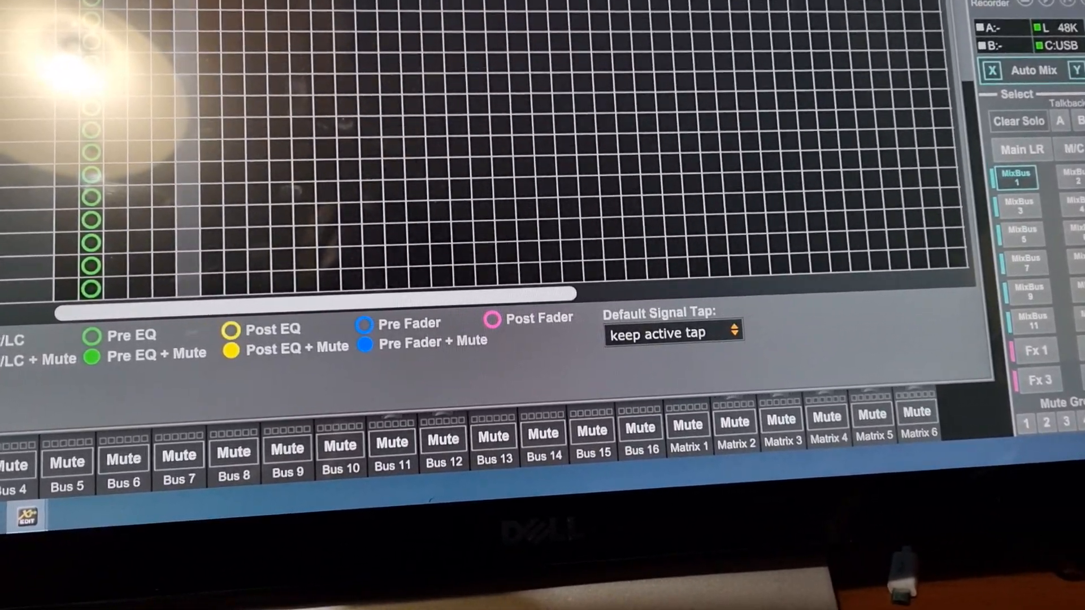
Show the Ultranet tab of the routing matrix, listing Ultranet outputs 1–16 and their taps
{"action": "left_click", "coordinate": [752, 47]}
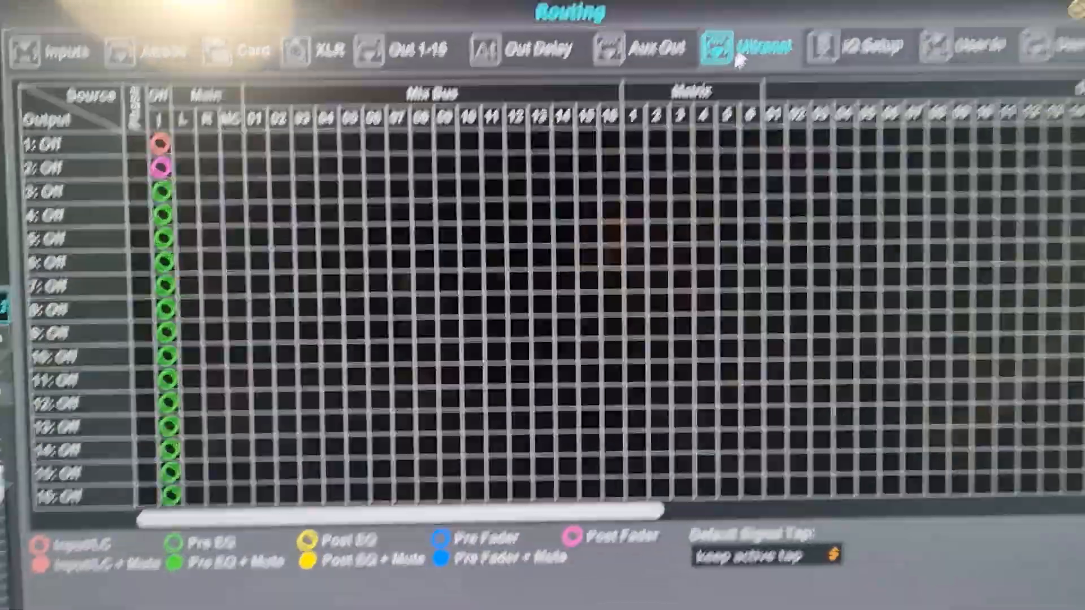